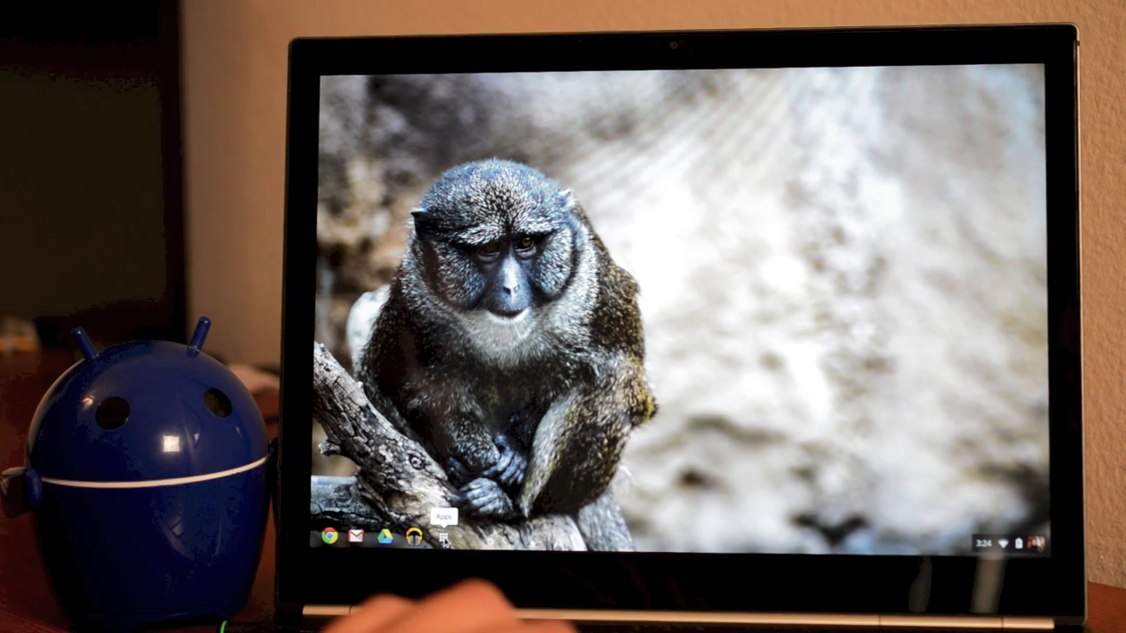
Launch the WeVideo app from the Chrome OS app launcher
{"action": "left_click", "coordinate": [443, 537]}
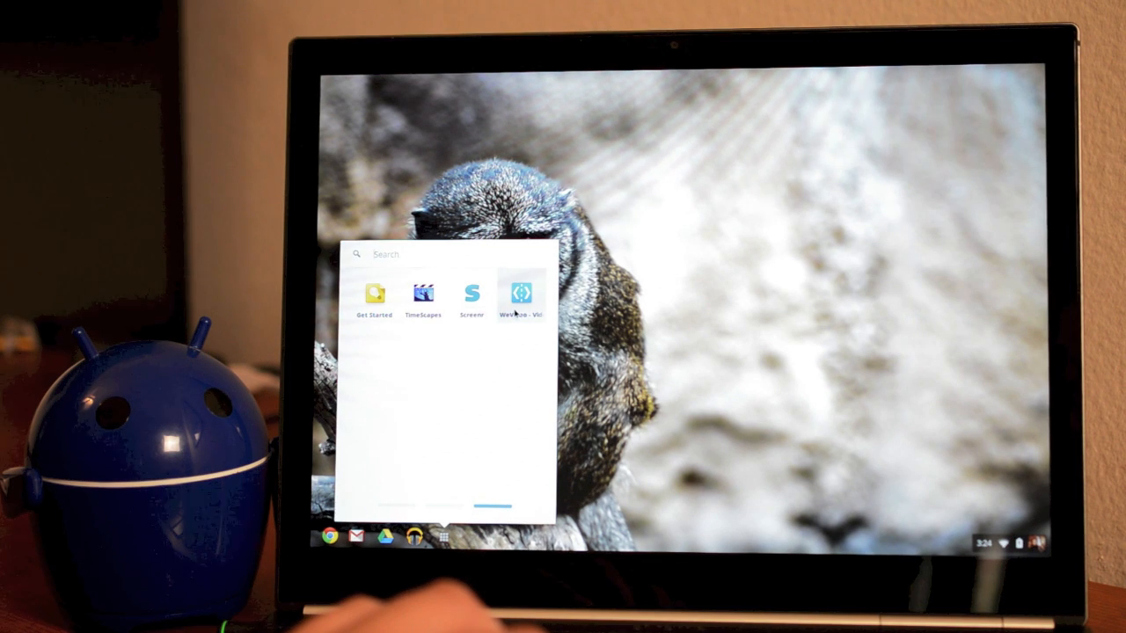
{"action": "left_click", "coordinate": [519, 291]}
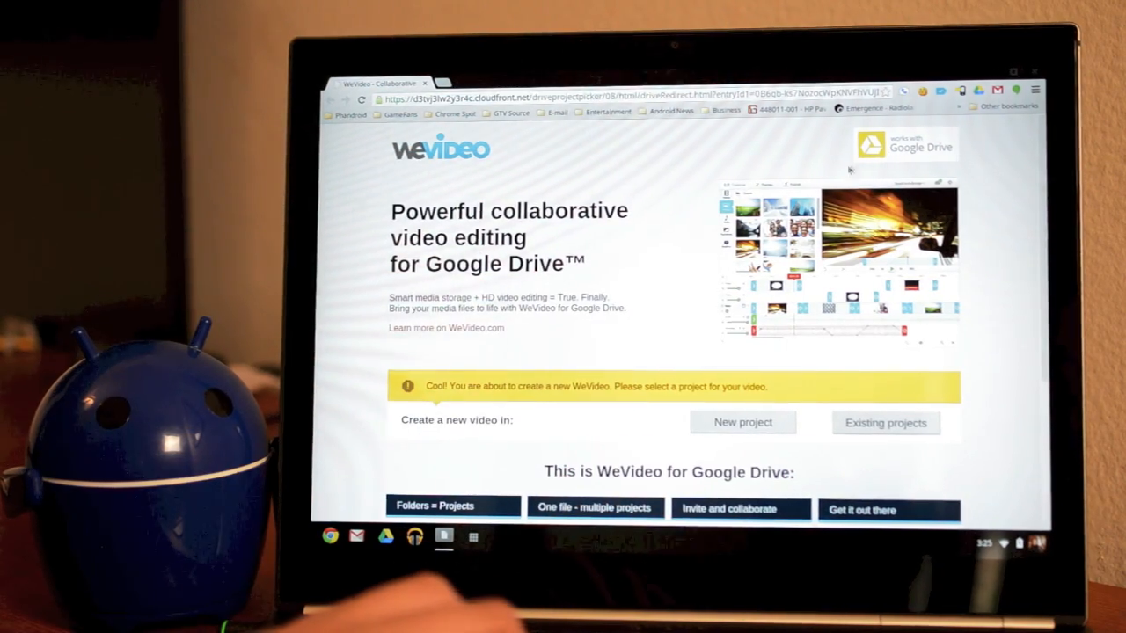
{"action": "mouse_move", "coordinate": [615, 239]}
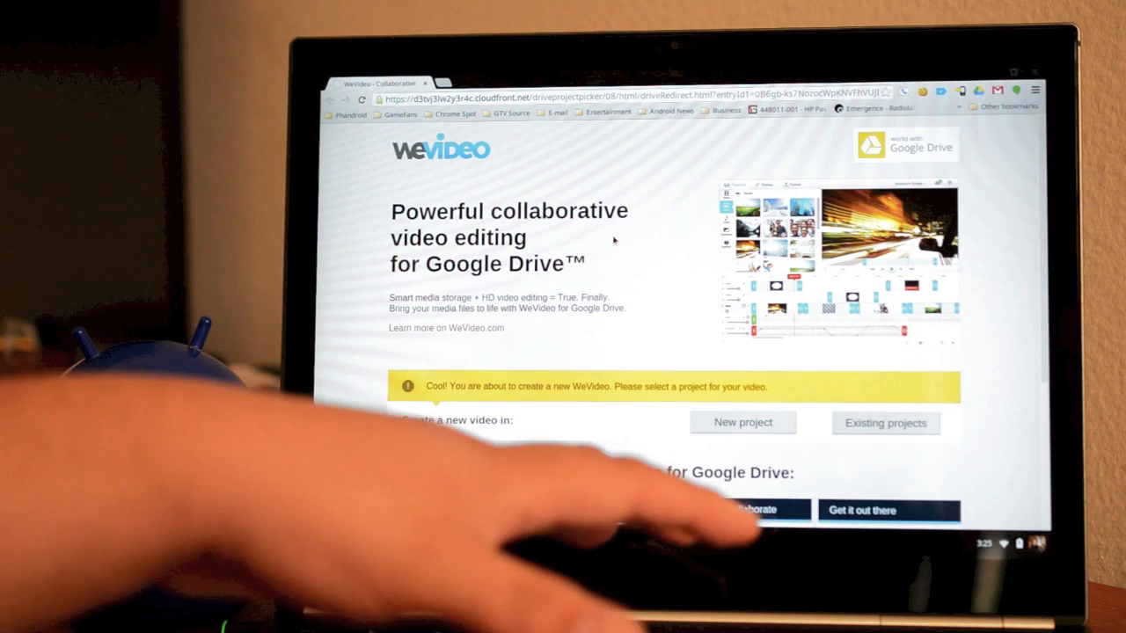
Create a new video inside the existing Test project folder
{"action": "scroll", "scroll_direction": "down", "scroll_amount": 3}
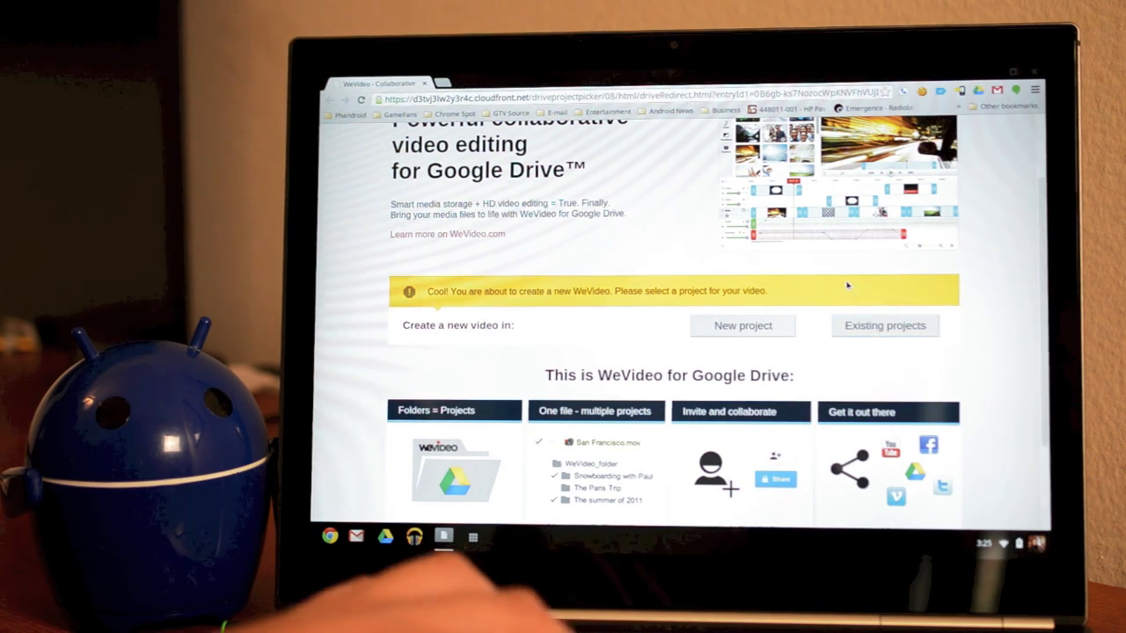
{"action": "scroll", "scroll_direction": "down", "scroll_amount": 3}
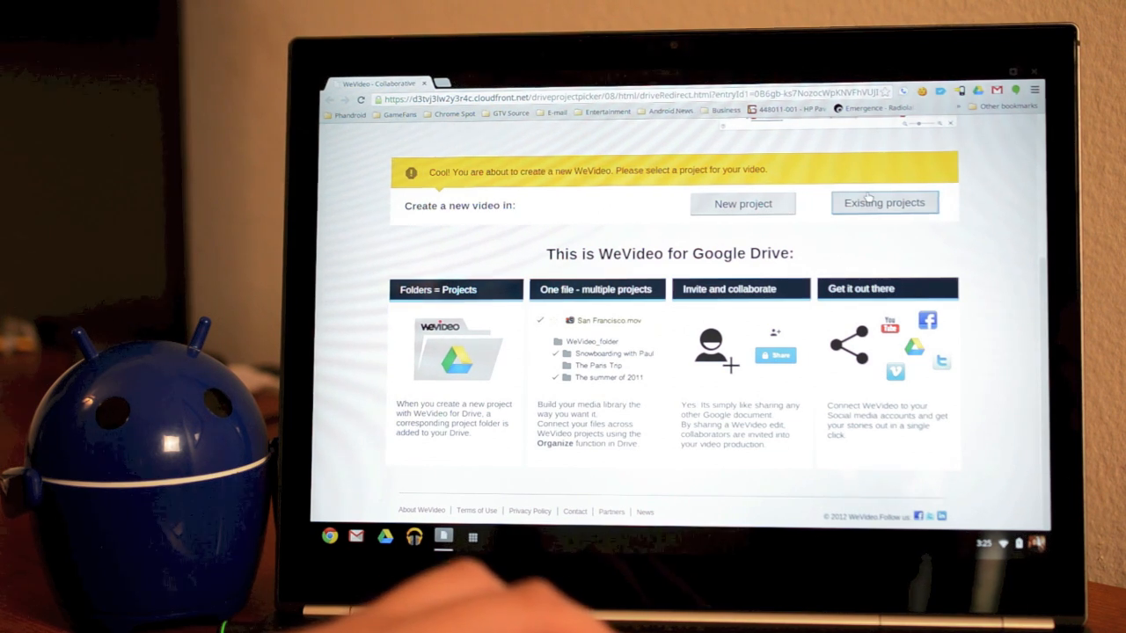
{"action": "left_click", "coordinate": [883, 202]}
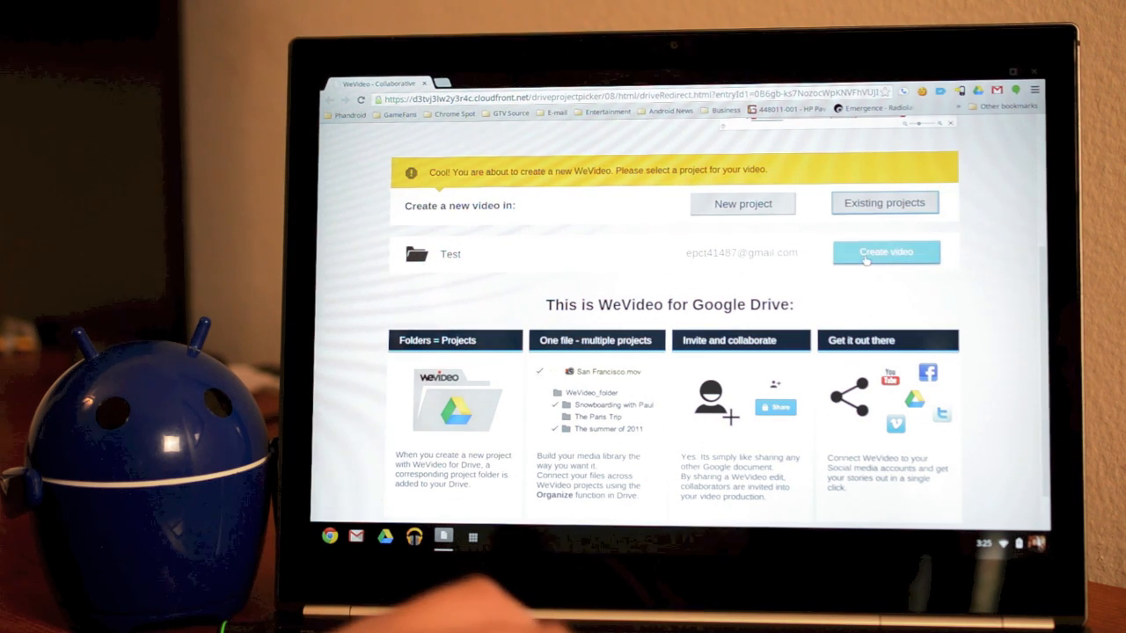
{"action": "left_click", "coordinate": [885, 253]}
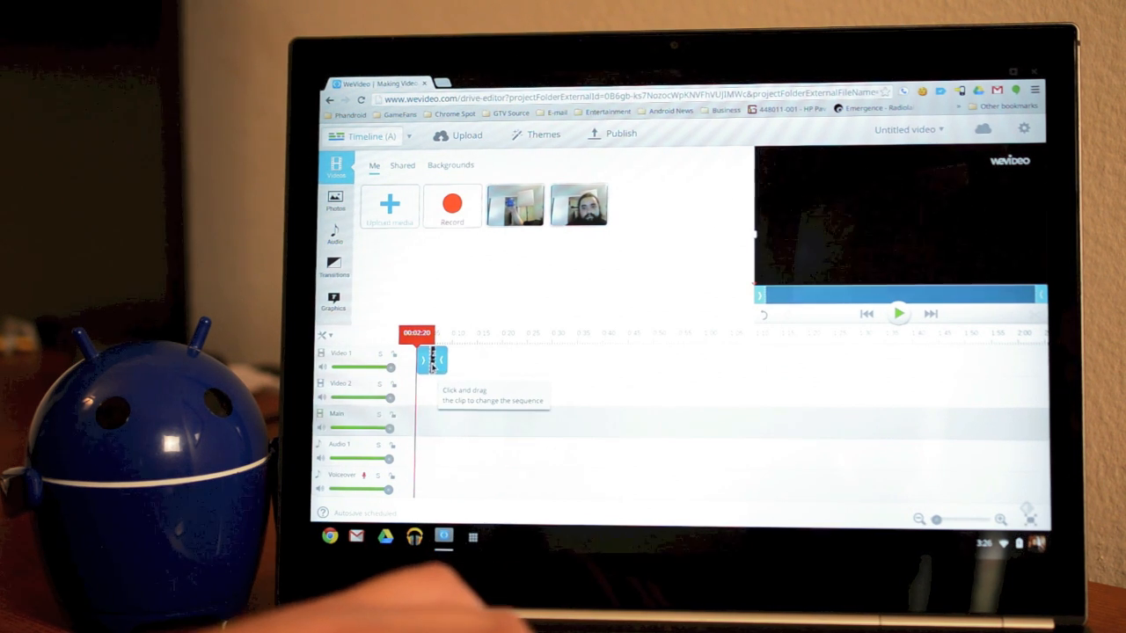
Drag the first webcam clip from the Media panel onto the Video 1 track
{"action": "left_click_drag", "start_coordinate": [436, 360], "coordinate": [425, 361]}
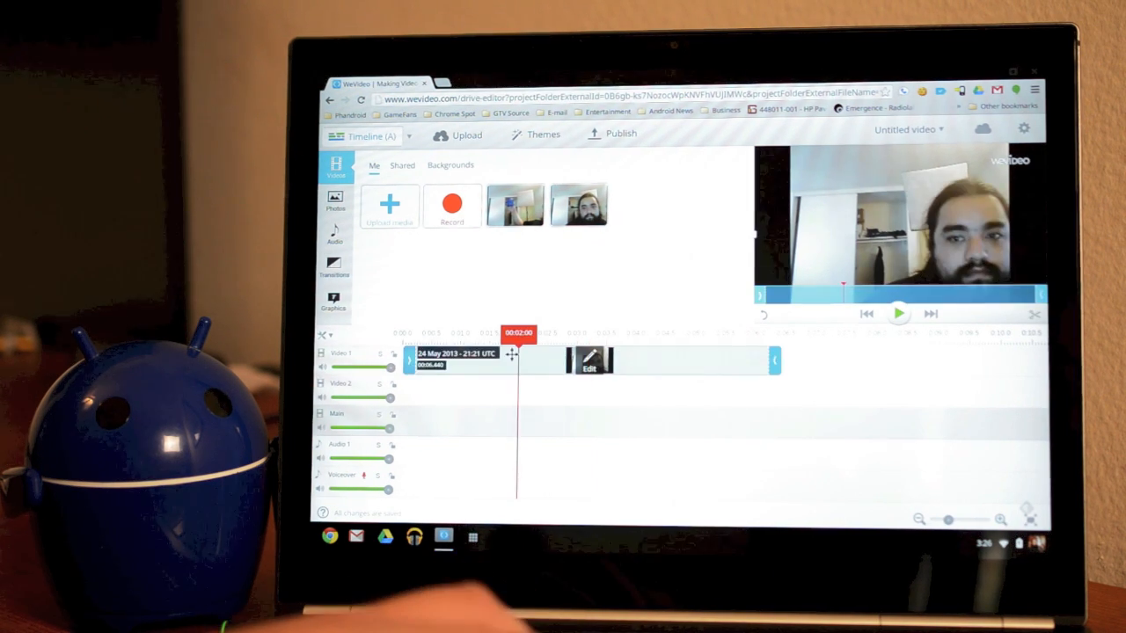
{"action": "mouse_move", "coordinate": [408, 360]}
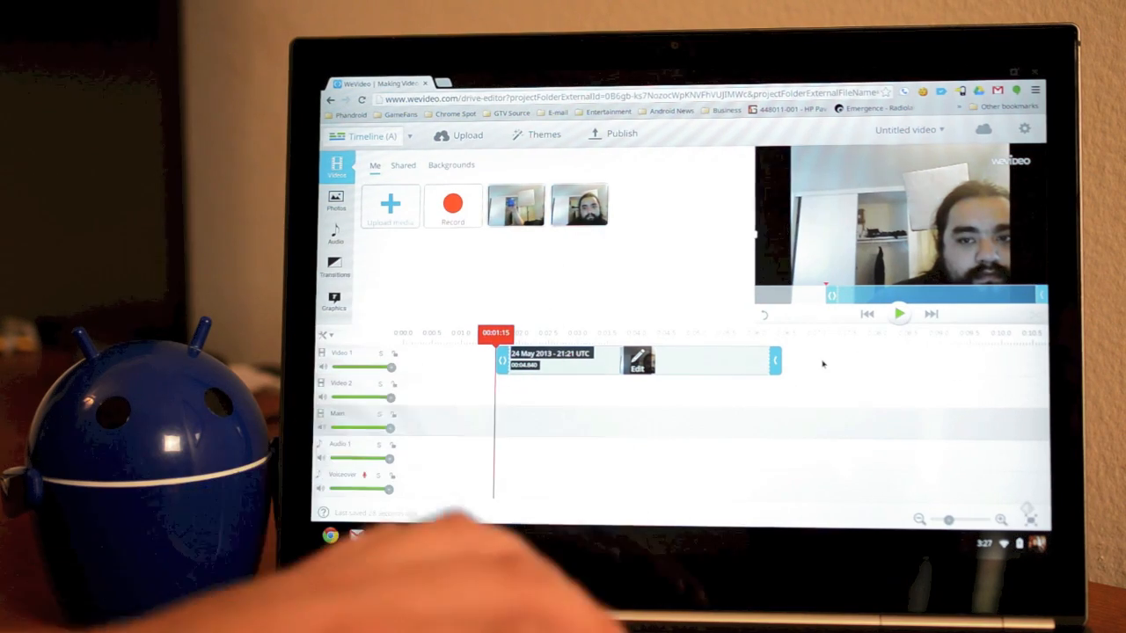
{"action": "mouse_move", "coordinate": [774, 360]}
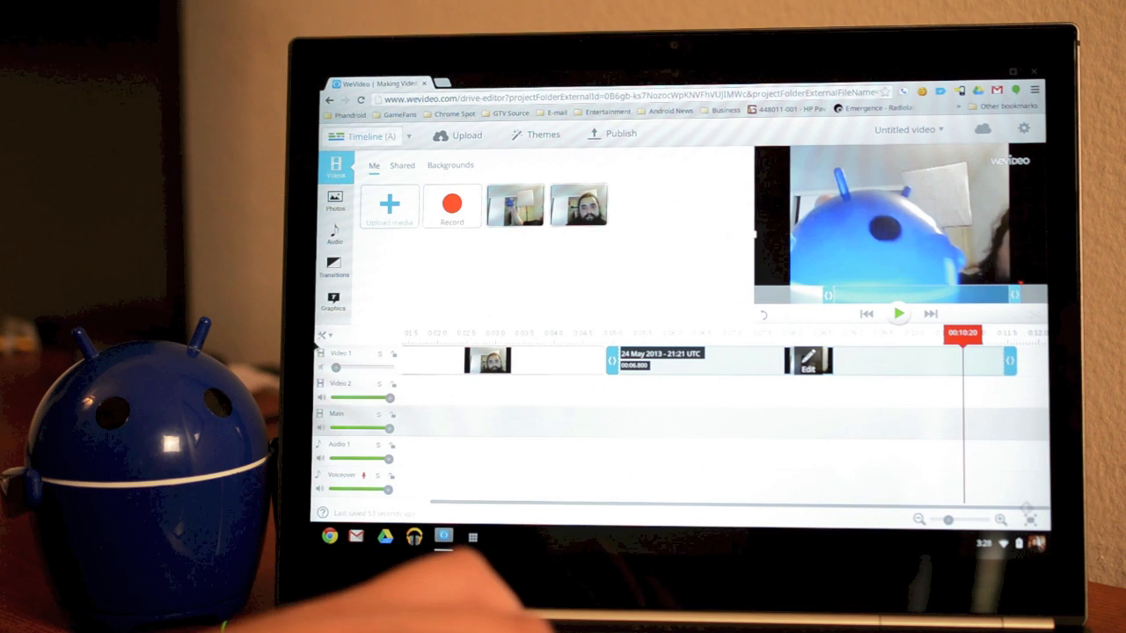
Browse the audio library's Action category for the Cool dude music track
{"action": "left_click", "coordinate": [334, 232]}
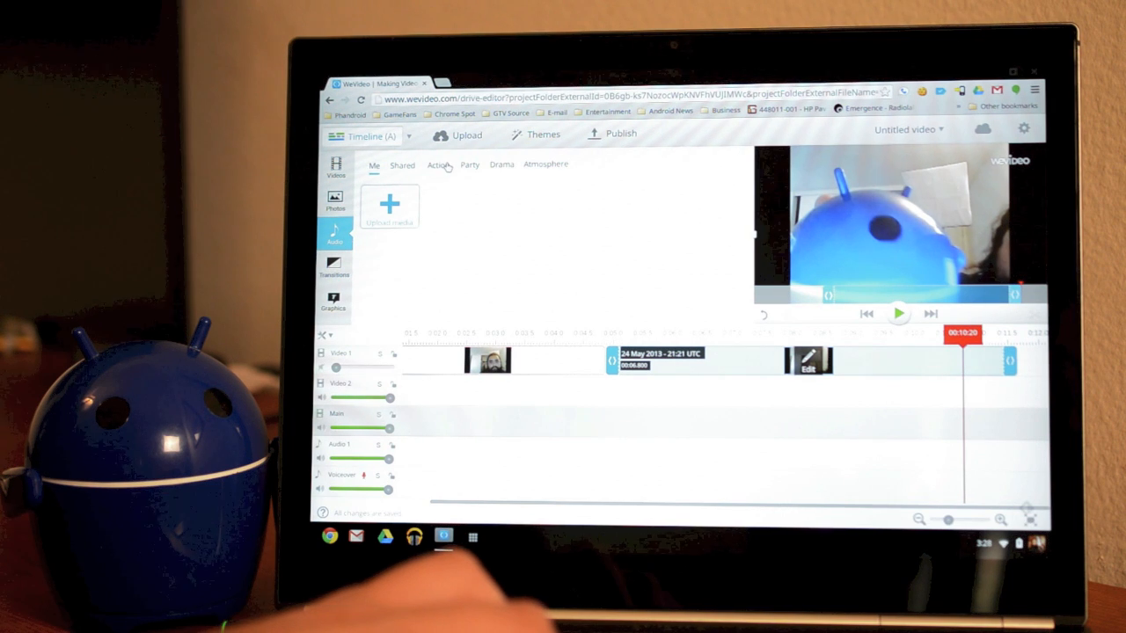
{"action": "left_click", "coordinate": [436, 166]}
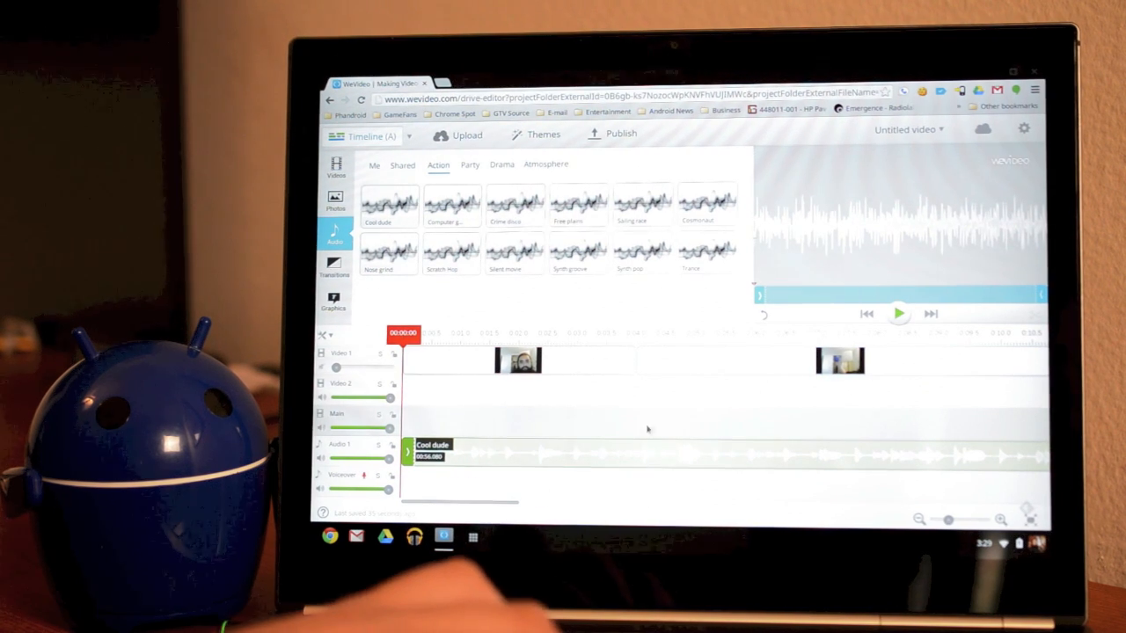
{"action": "mouse_move", "coordinate": [843, 485]}
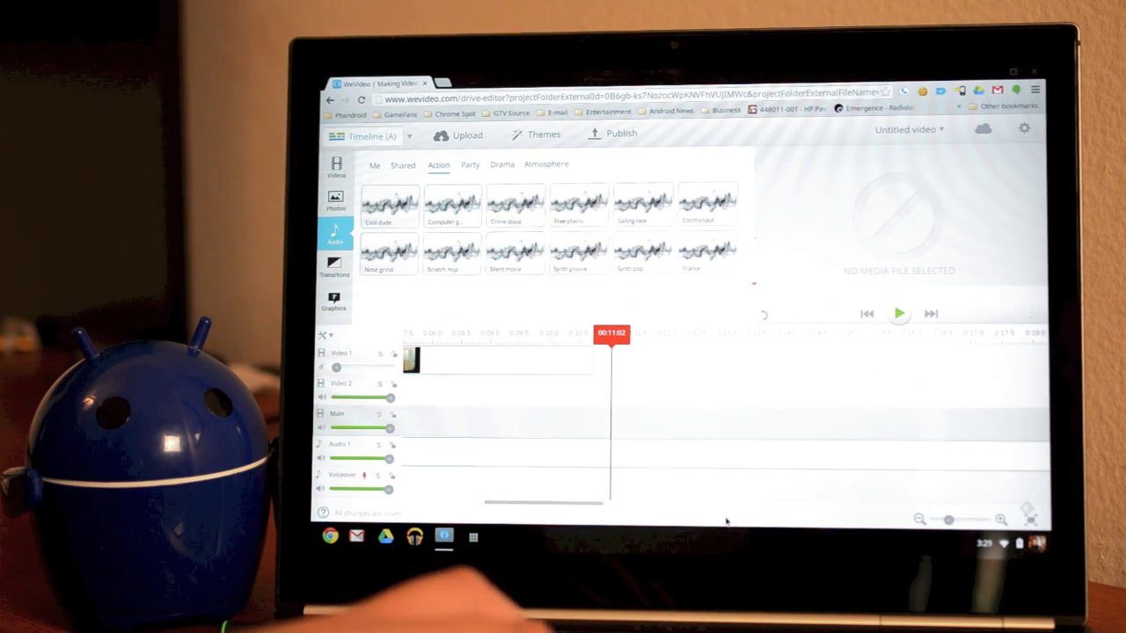
{"action": "mouse_move", "coordinate": [608, 454]}
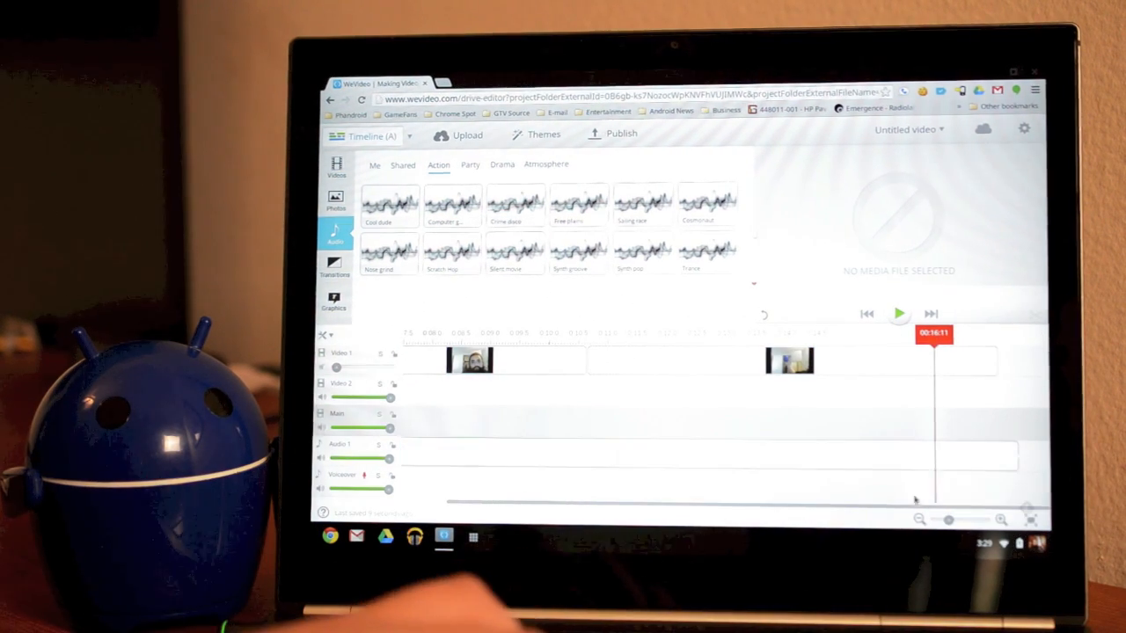
{"action": "mouse_move", "coordinate": [918, 519]}
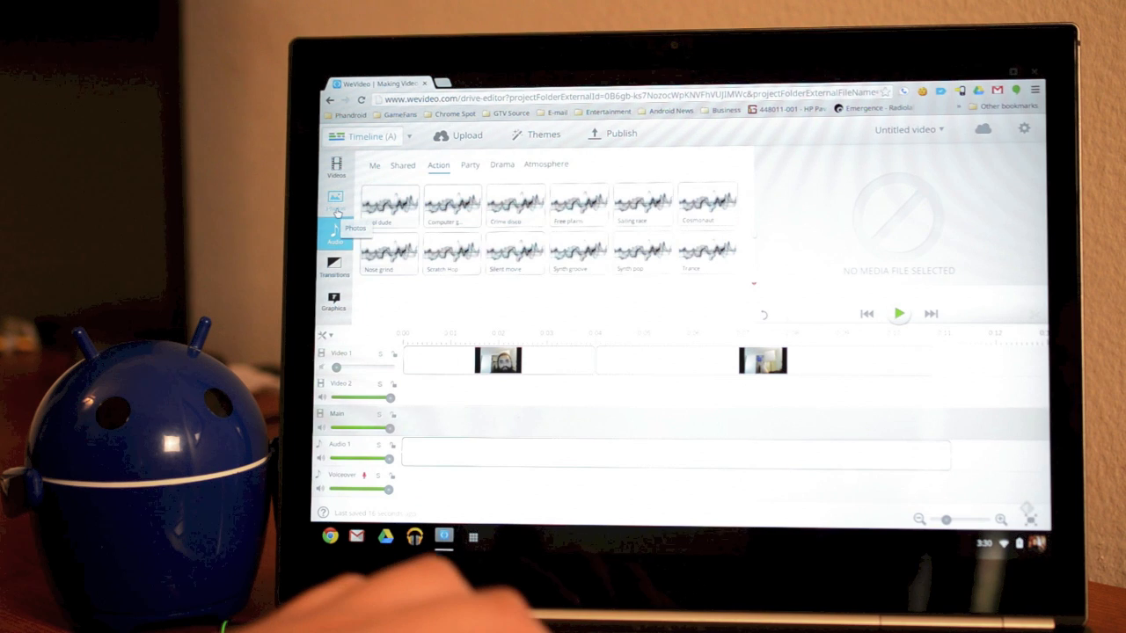
Look through the Photos library, then bring up the Transitions library
{"action": "left_click", "coordinate": [336, 220]}
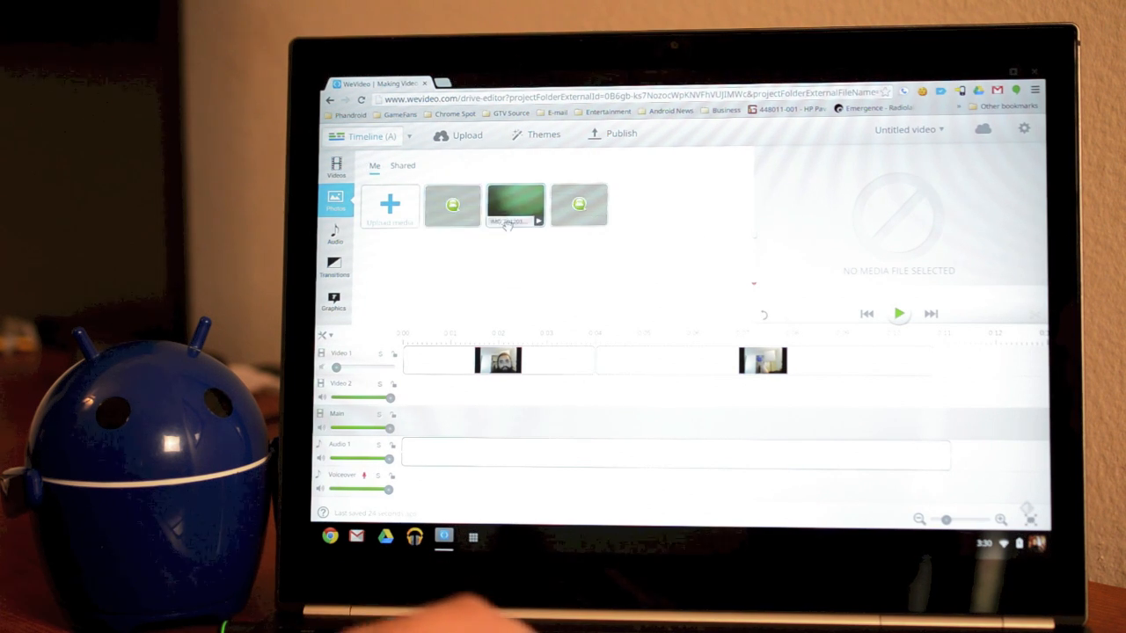
{"action": "left_click", "coordinate": [334, 264]}
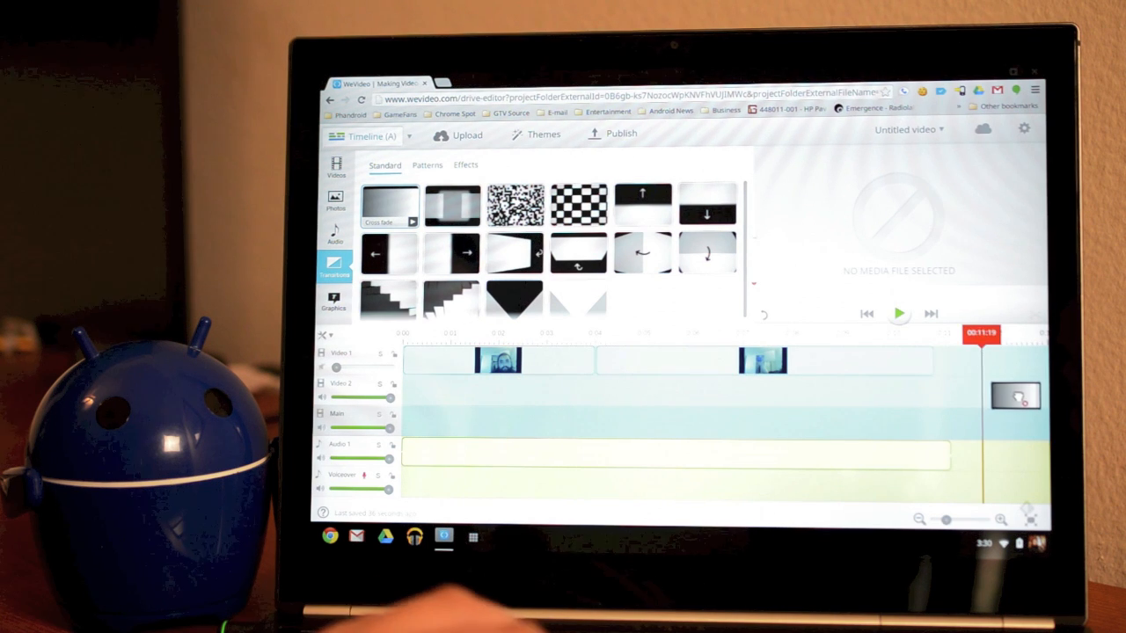
Show the Effects set of transitions and pick the plain Text title graphic
{"action": "left_click_drag", "start_coordinate": [982, 343], "coordinate": [905, 342]}
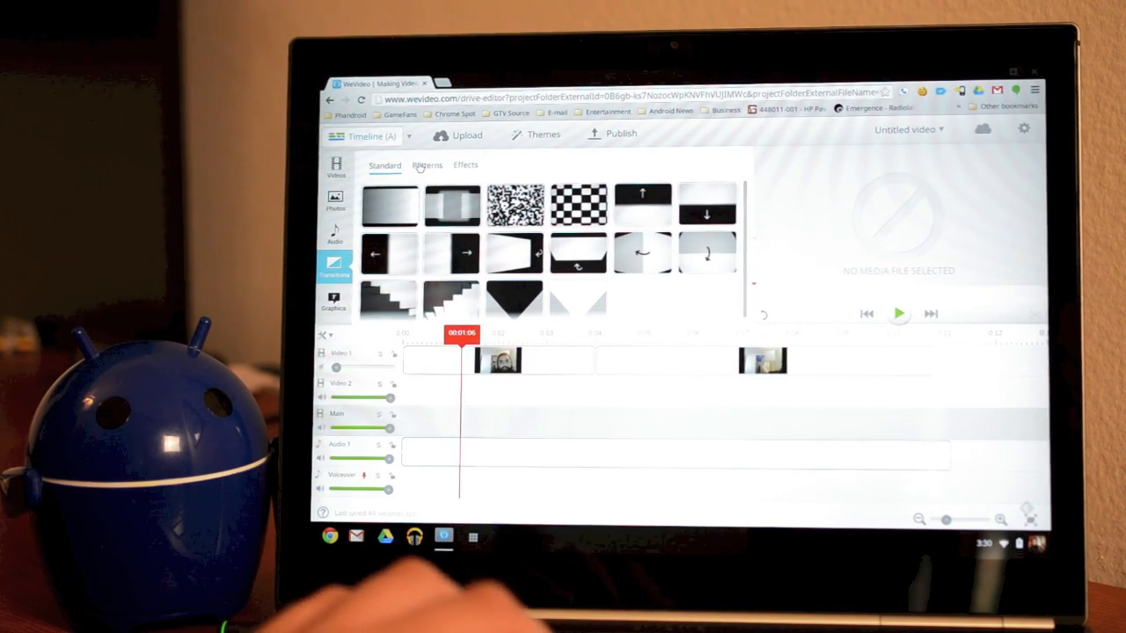
{"action": "left_click", "coordinate": [464, 165]}
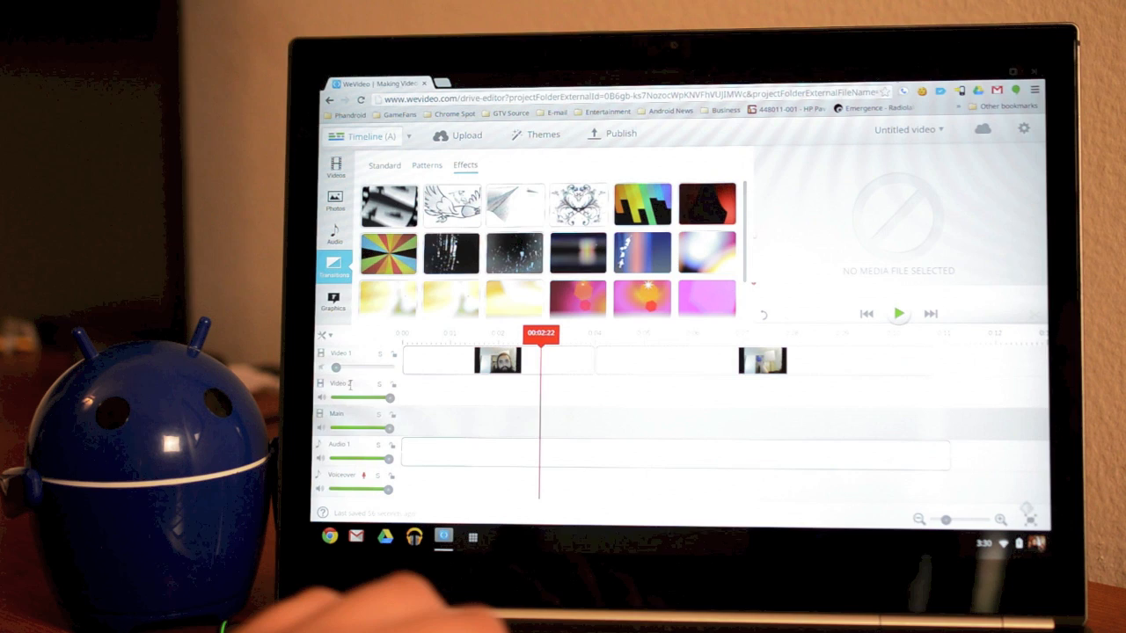
{"action": "left_click", "coordinate": [334, 303]}
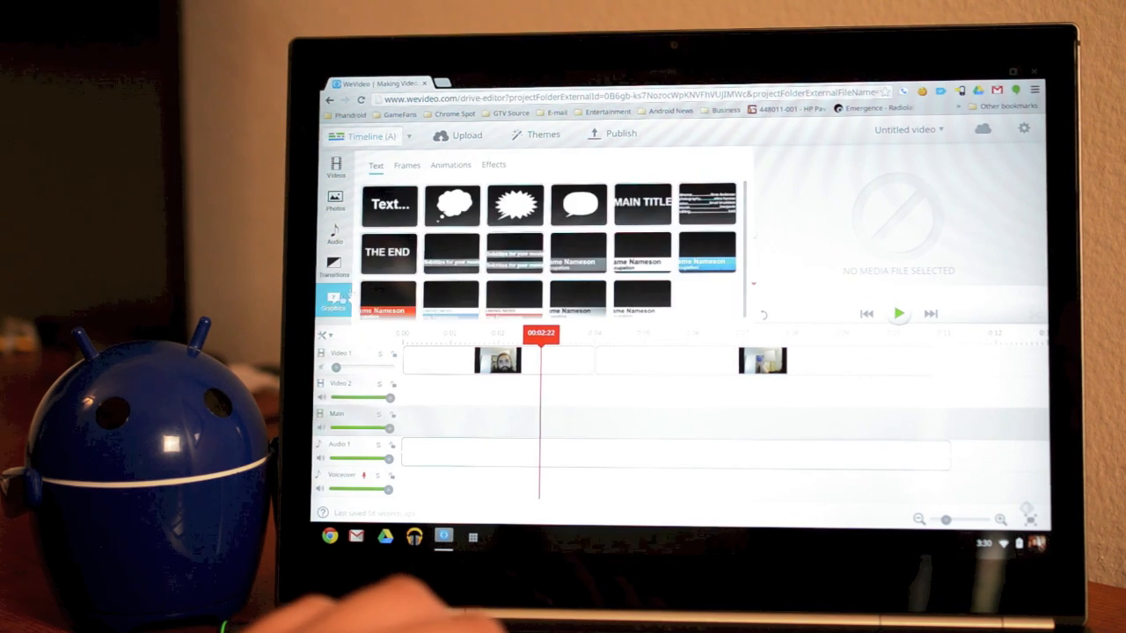
Enter 'Hey there' as the new title's text in the Text properties editor
{"action": "left_click", "coordinate": [388, 202]}
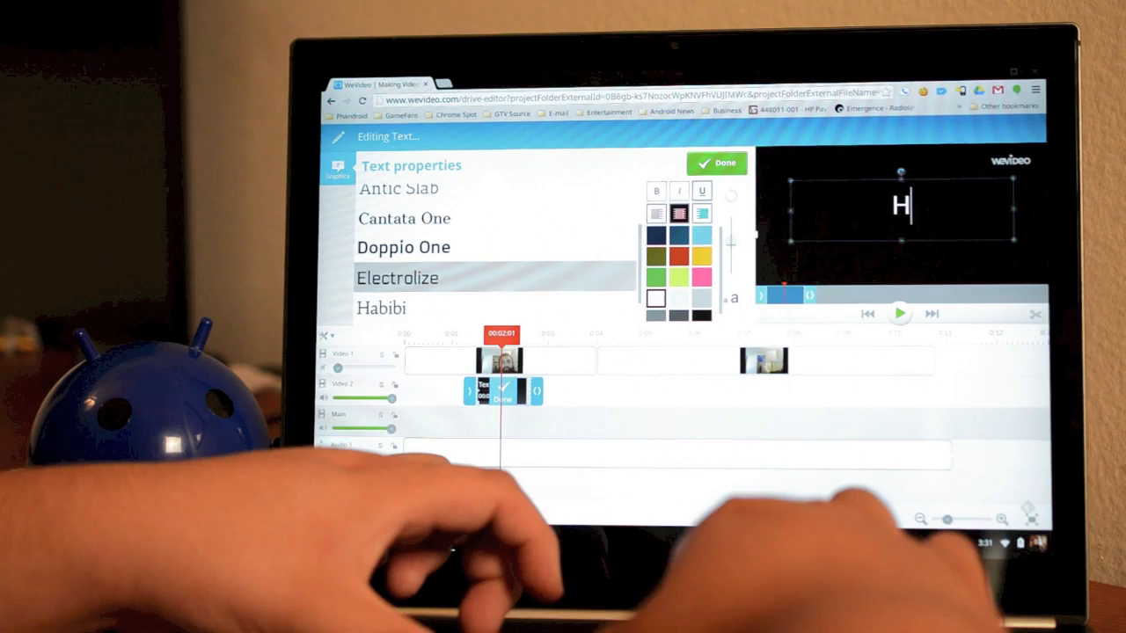
{"action": "type", "text": "Hey there..."}
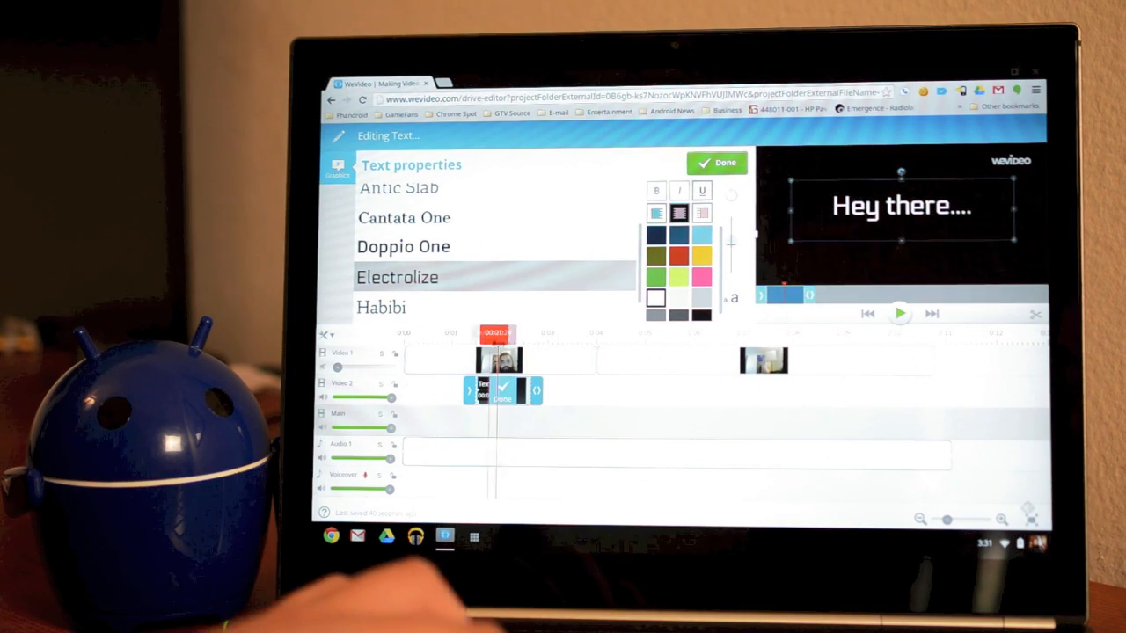
Finish the title text and move its clip onto the track above the first webcam clip
{"action": "left_click", "coordinate": [716, 162]}
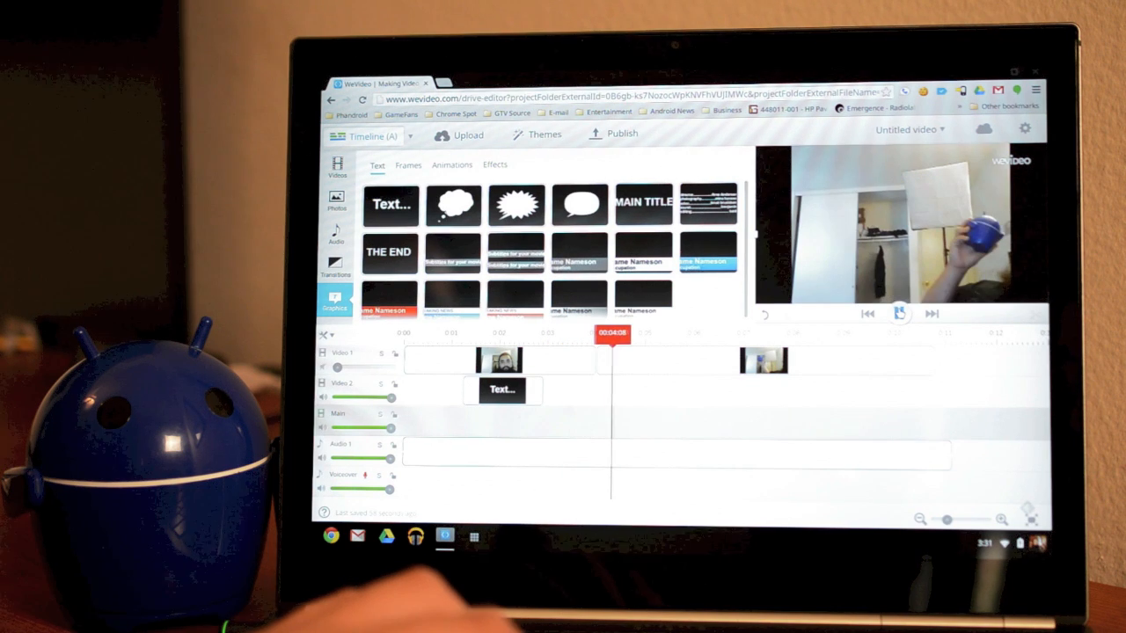
{"action": "left_click", "coordinate": [899, 313]}
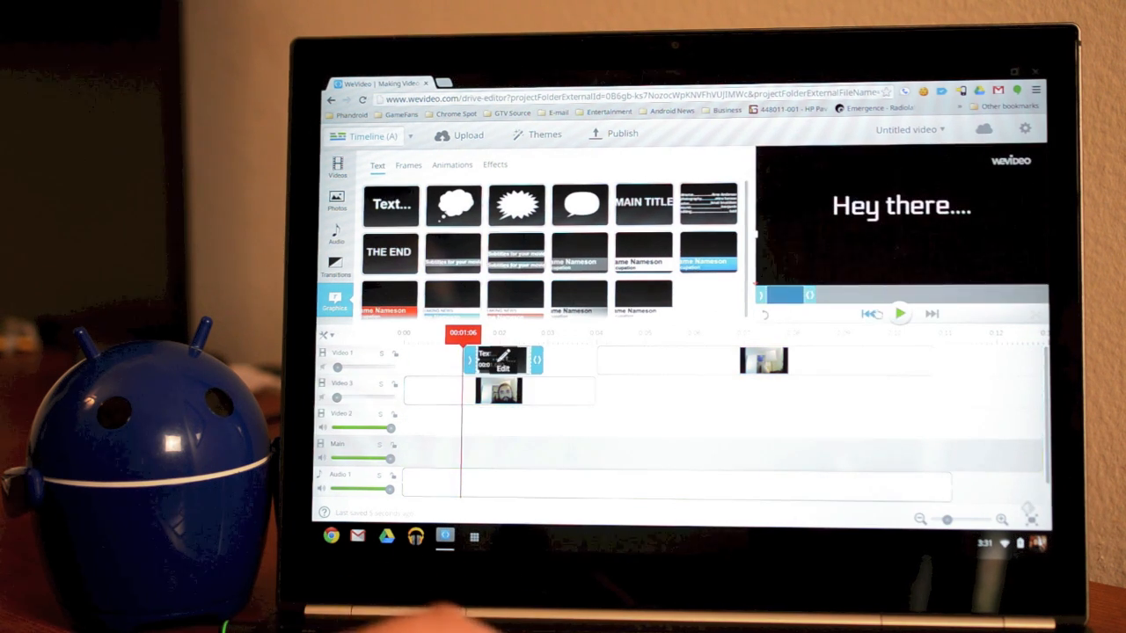
{"action": "left_click", "coordinate": [899, 313]}
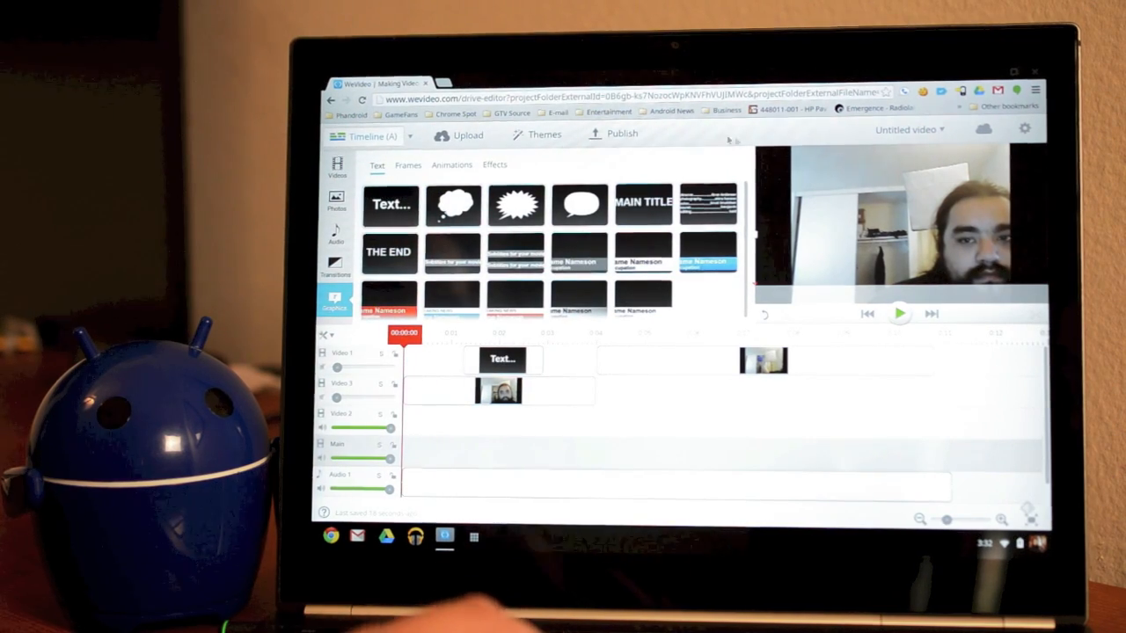
{"action": "left_click", "coordinate": [981, 130]}
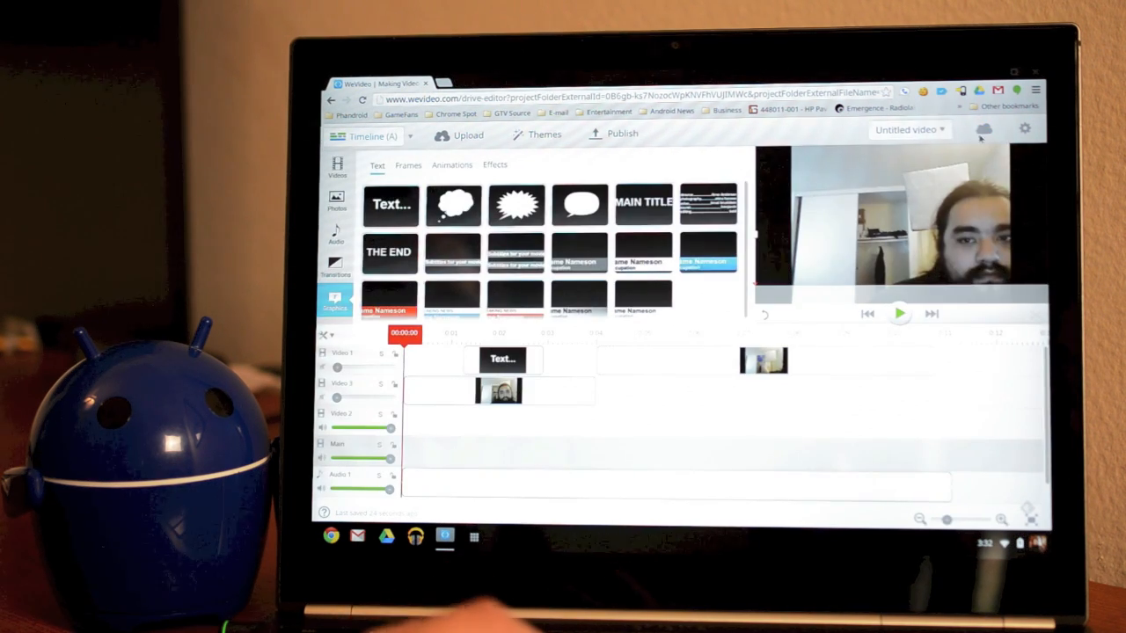
{"action": "left_click", "coordinate": [1023, 128]}
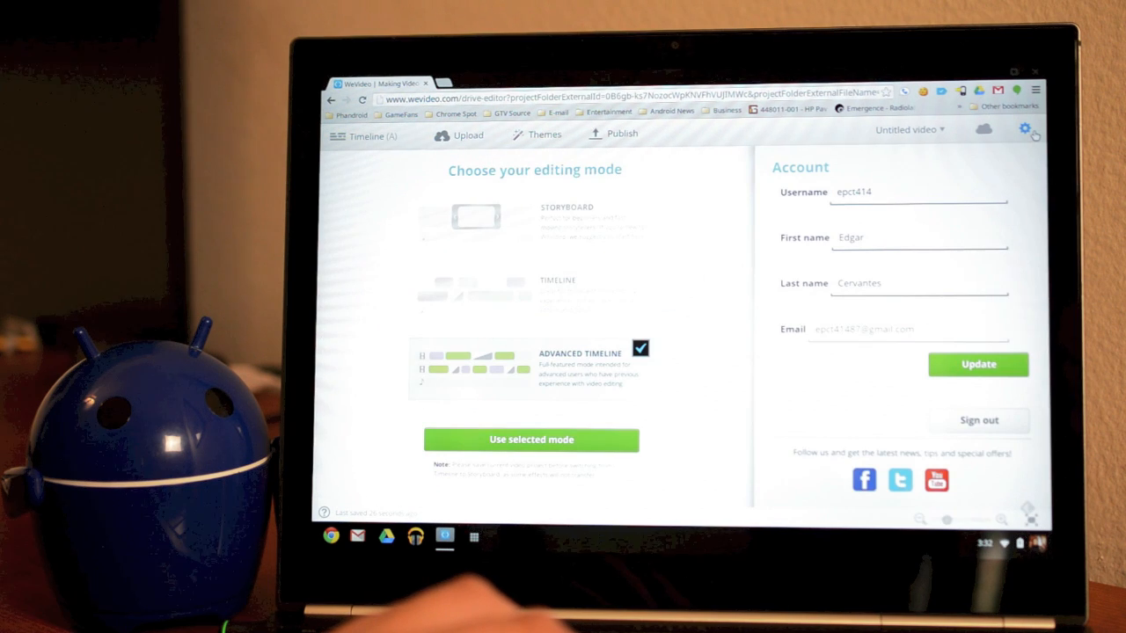
{"action": "left_click", "coordinate": [531, 440]}
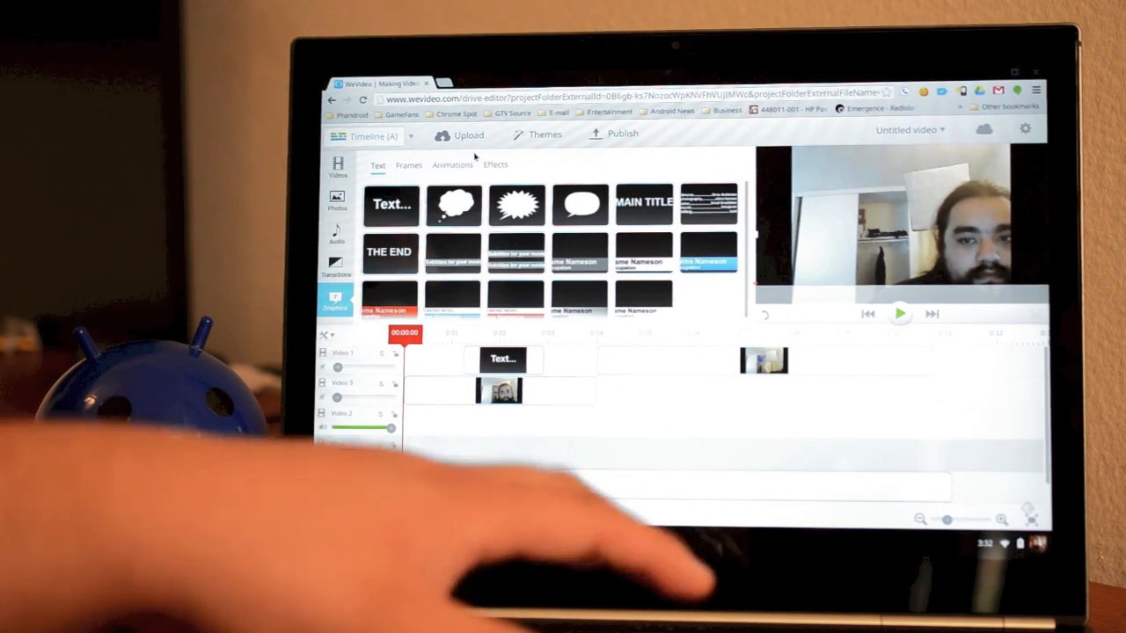
{"action": "left_click", "coordinate": [467, 134]}
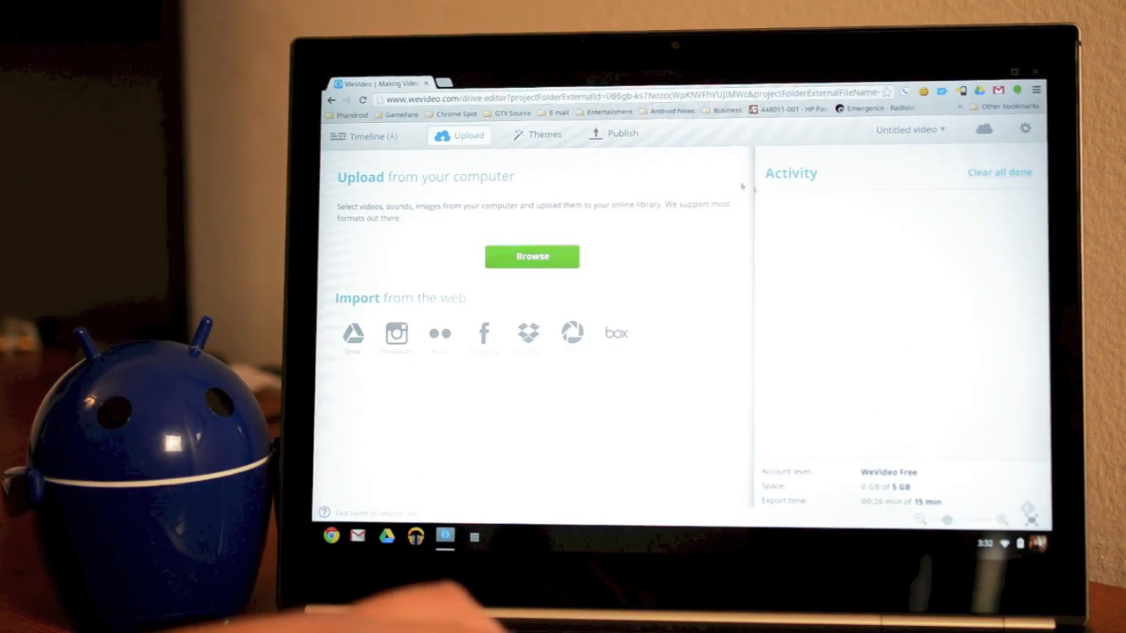
{"action": "left_click", "coordinate": [366, 136]}
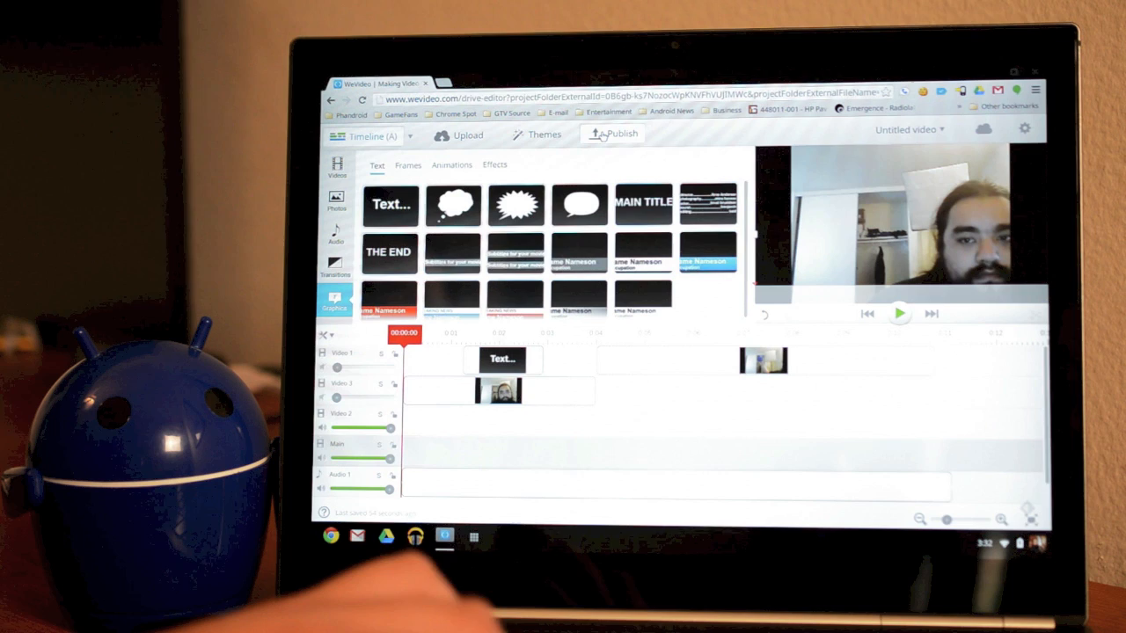
Choose Google Drive as a publish destination and show the resolution choices
{"action": "left_click", "coordinate": [619, 133]}
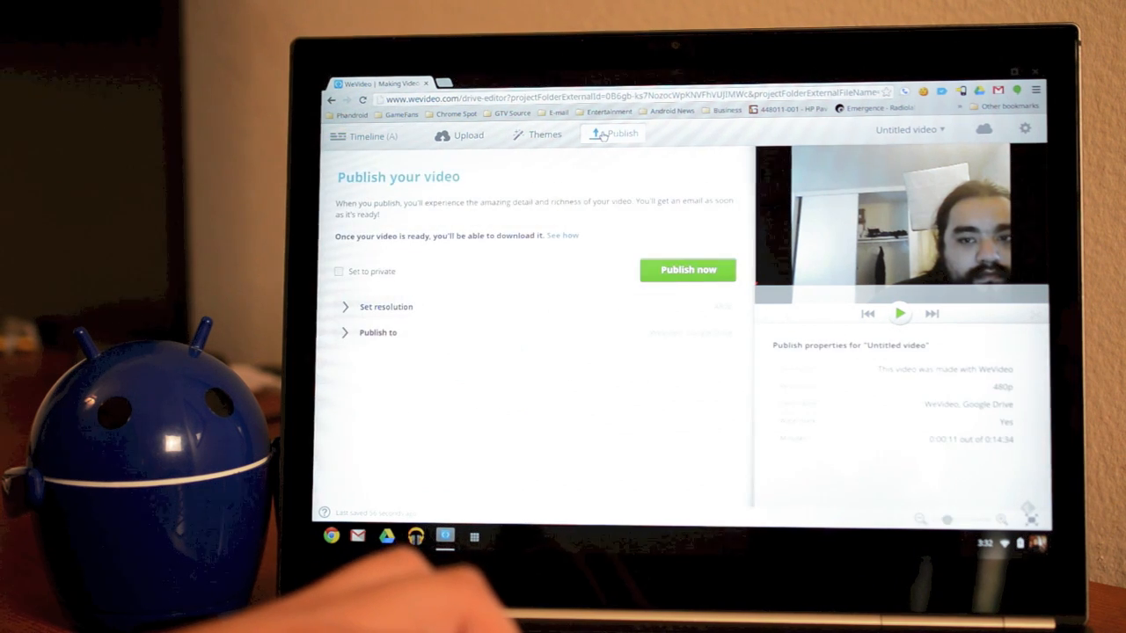
{"action": "mouse_move", "coordinate": [597, 223]}
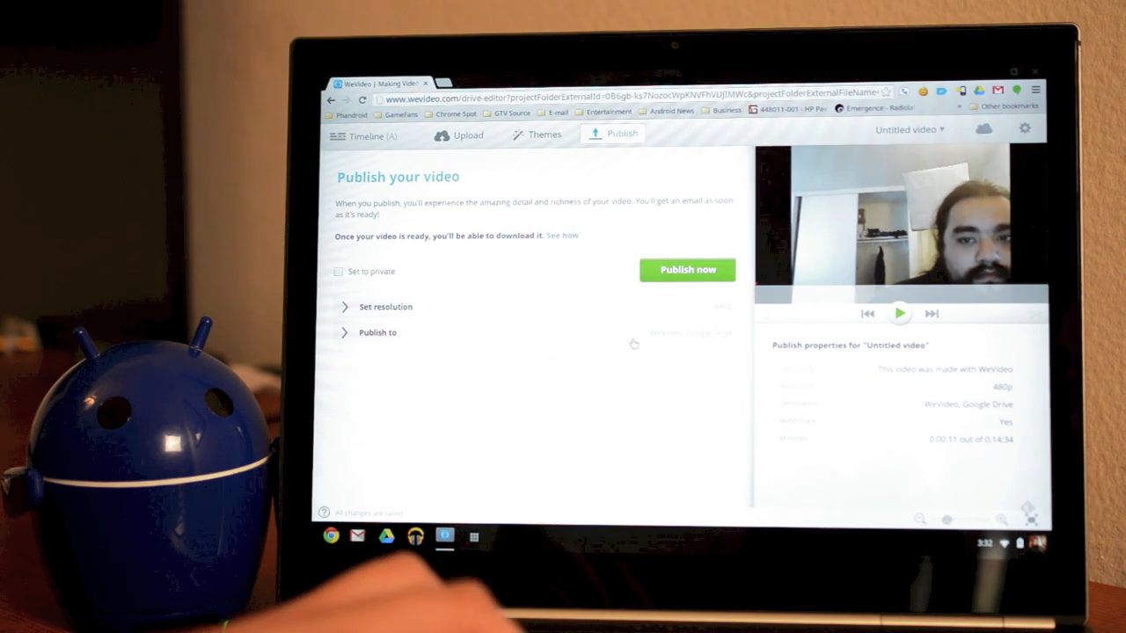
{"action": "left_click", "coordinate": [376, 332]}
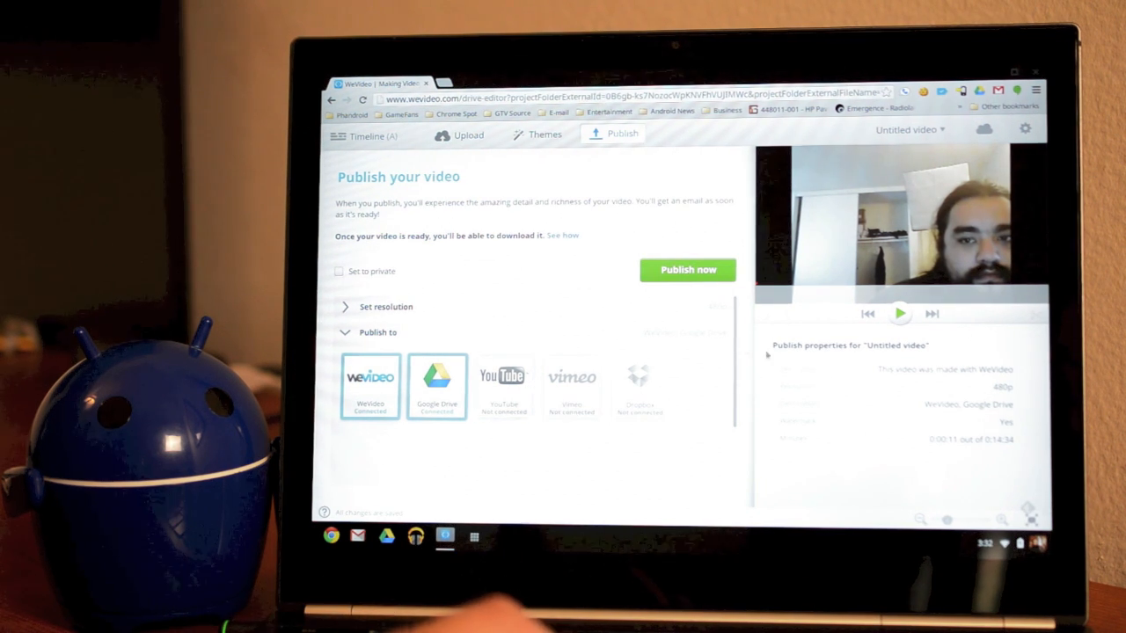
{"action": "left_click", "coordinate": [377, 333]}
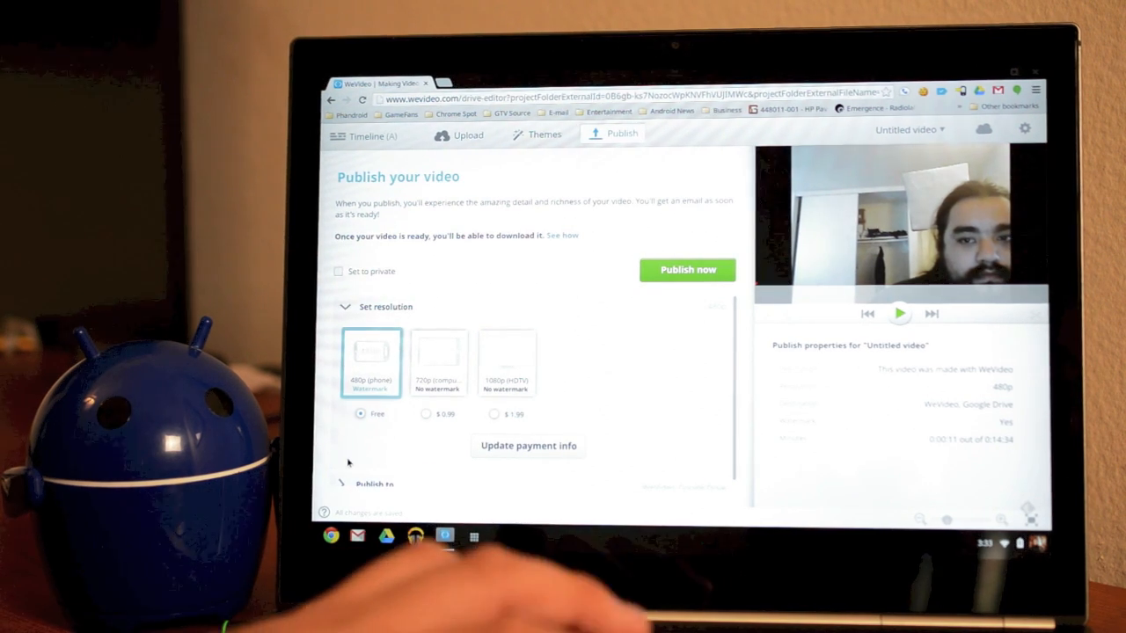
Publish the video at the free 480p resolution and dismiss the thank-you notice
{"action": "left_click", "coordinate": [506, 362]}
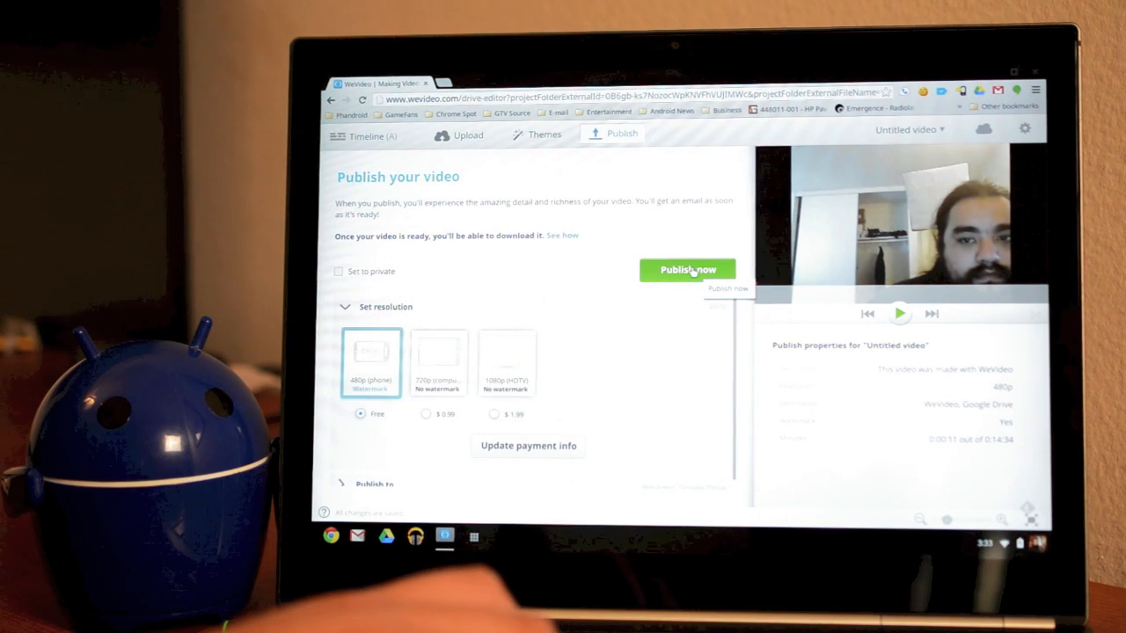
{"action": "left_click", "coordinate": [686, 271]}
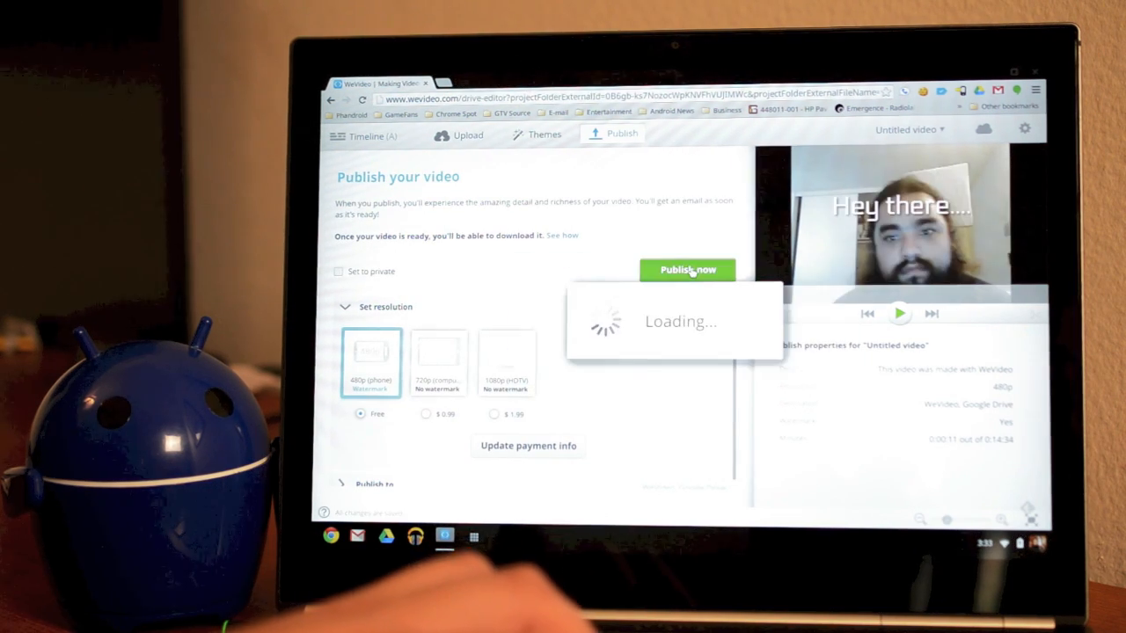
{"action": "left_click", "coordinate": [686, 270]}
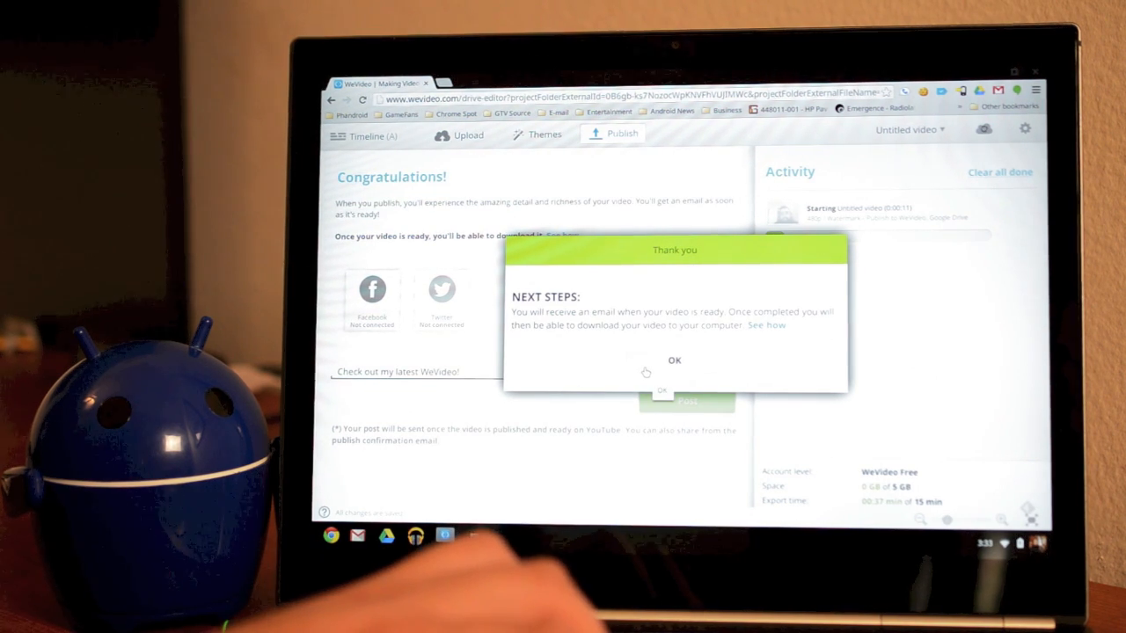
{"action": "left_click", "coordinate": [674, 359]}
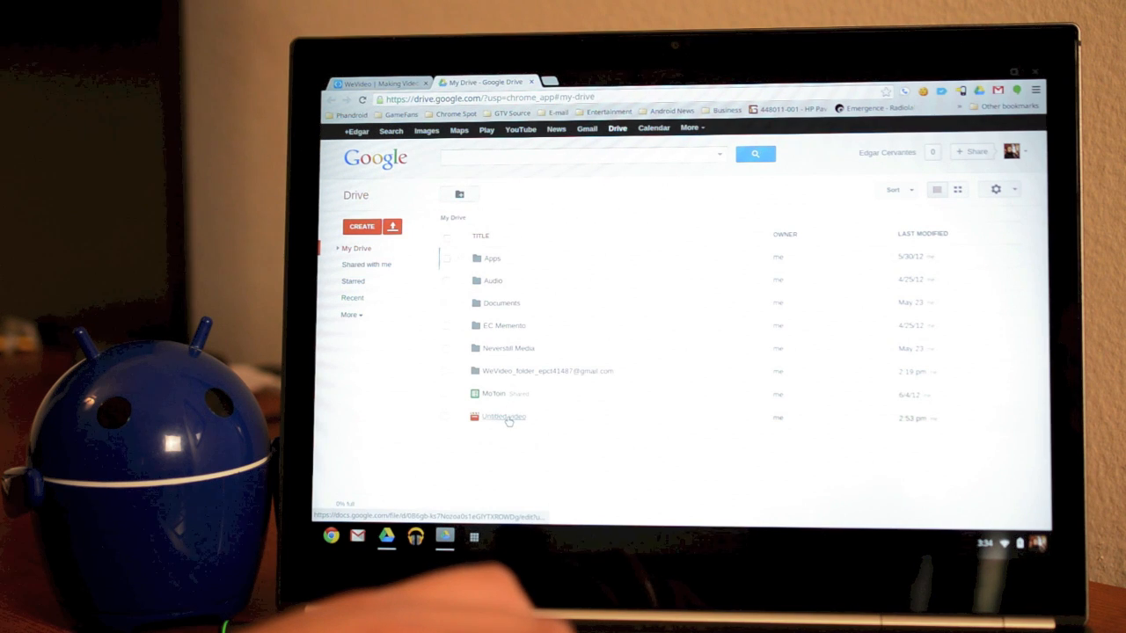
{"action": "mouse_move", "coordinate": [503, 417]}
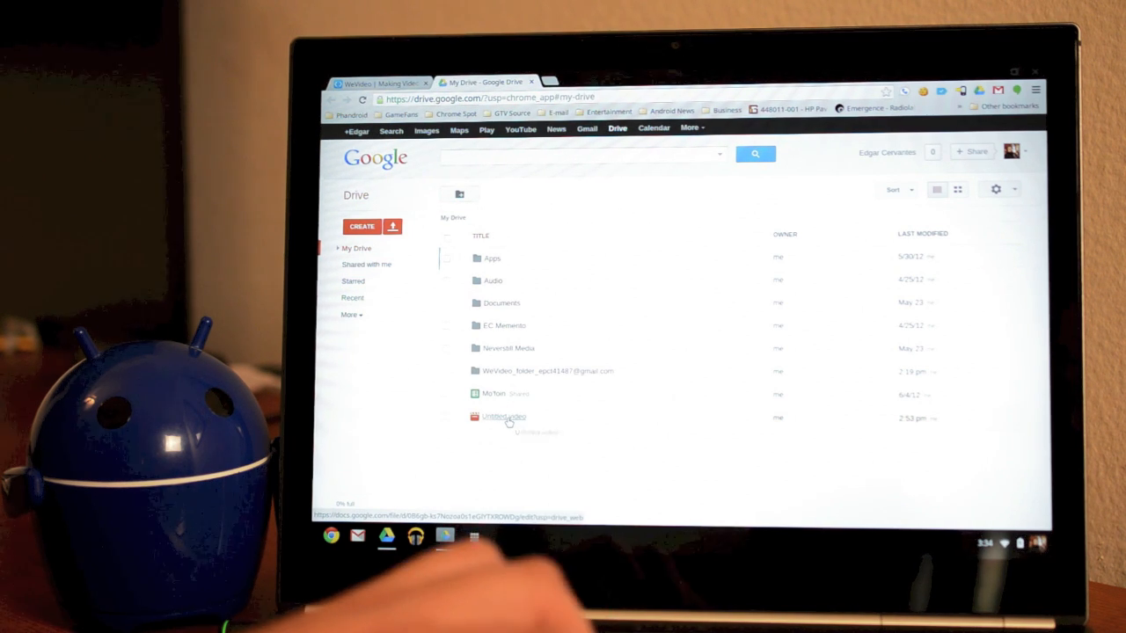